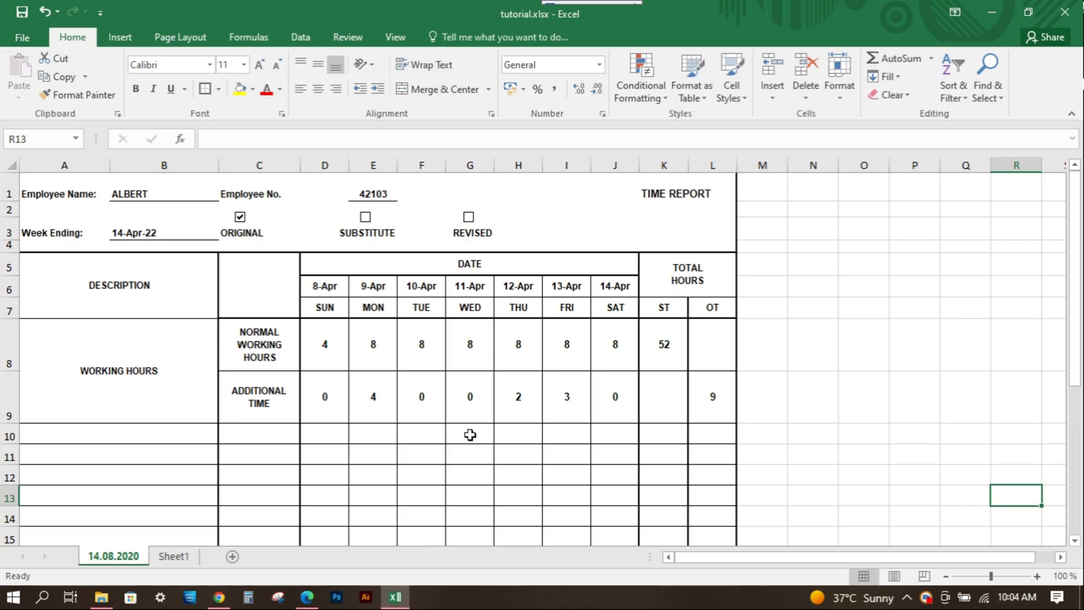
# Review the time report worksheet, selecting cells and scrolling through its rows.
pyautogui.click(470, 433)
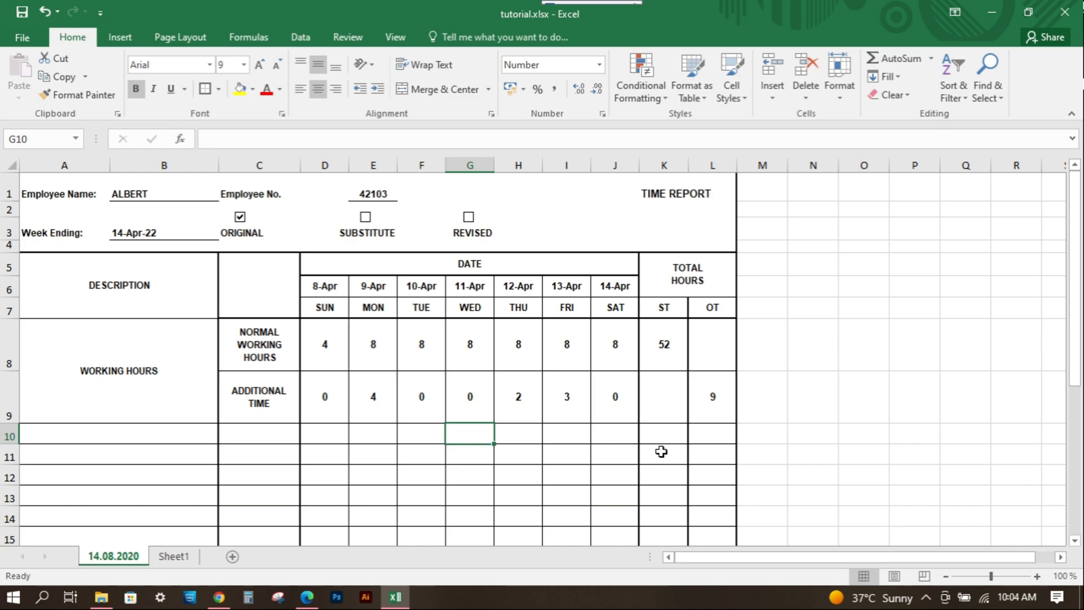
pyautogui.click(812, 453)
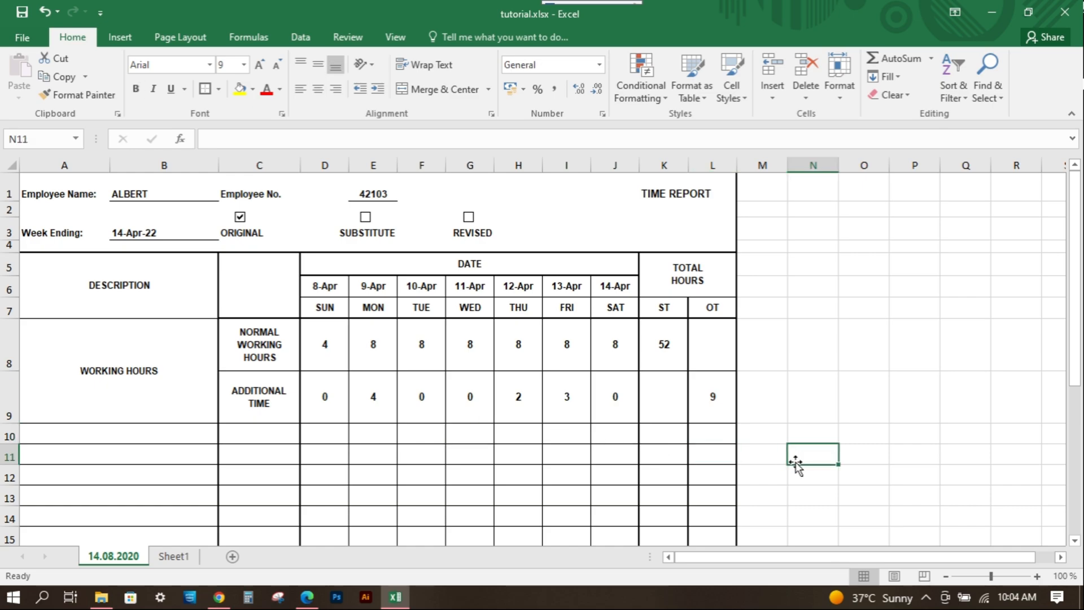
pyautogui.moveTo(791, 461)
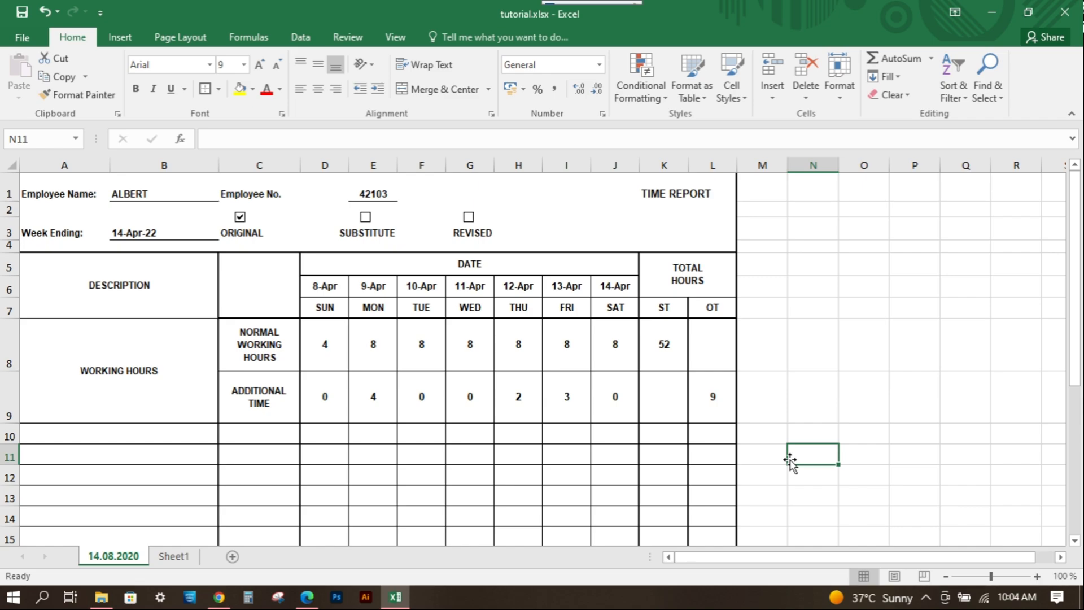
pyautogui.moveTo(709, 403)
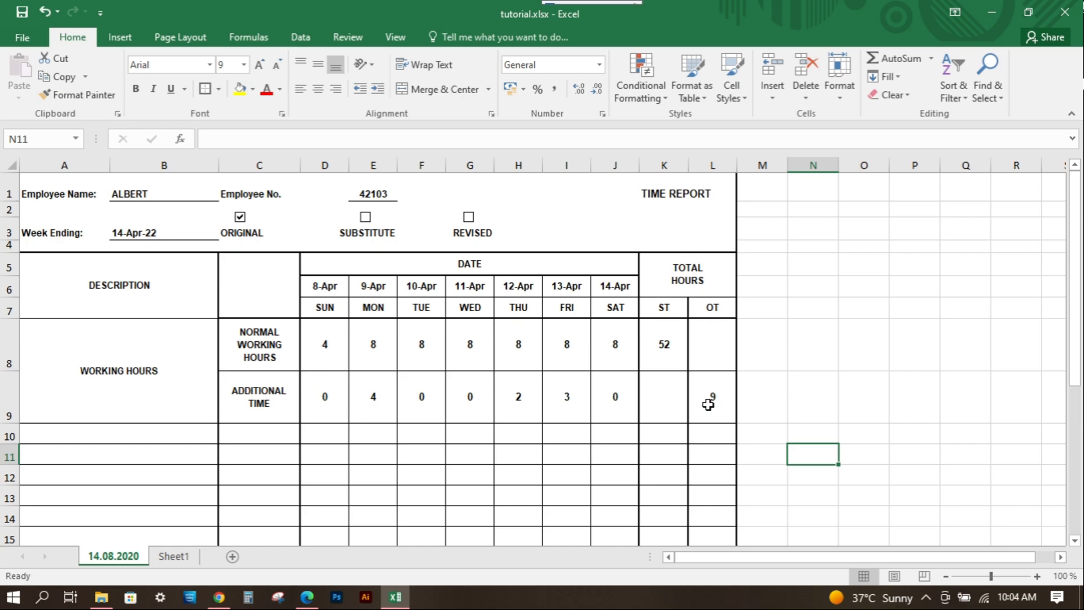
pyautogui.scroll(-3)
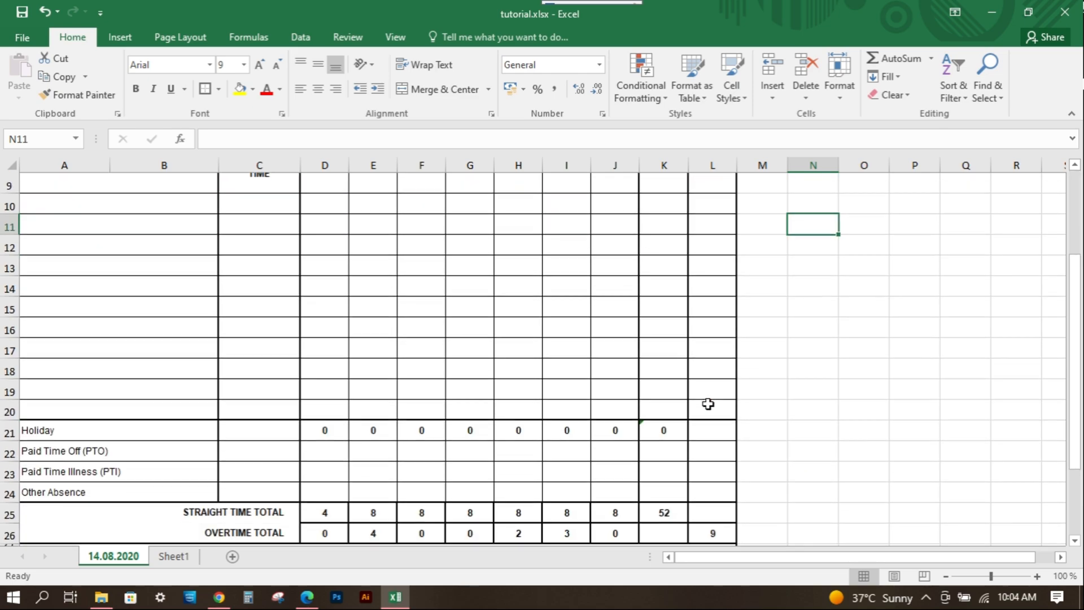
pyautogui.scroll(-3)
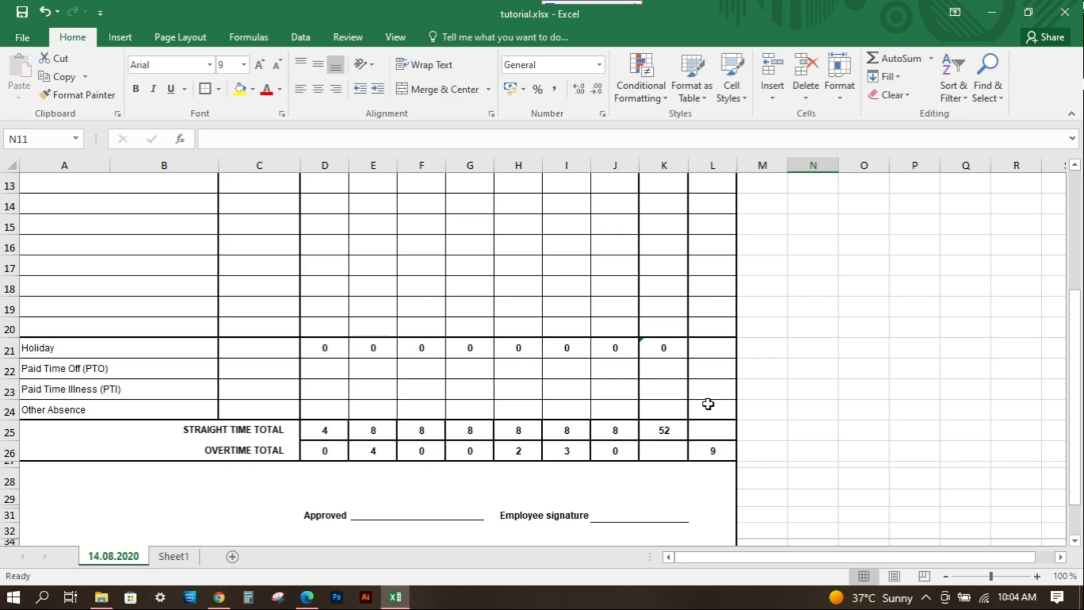
pyautogui.scroll(3)
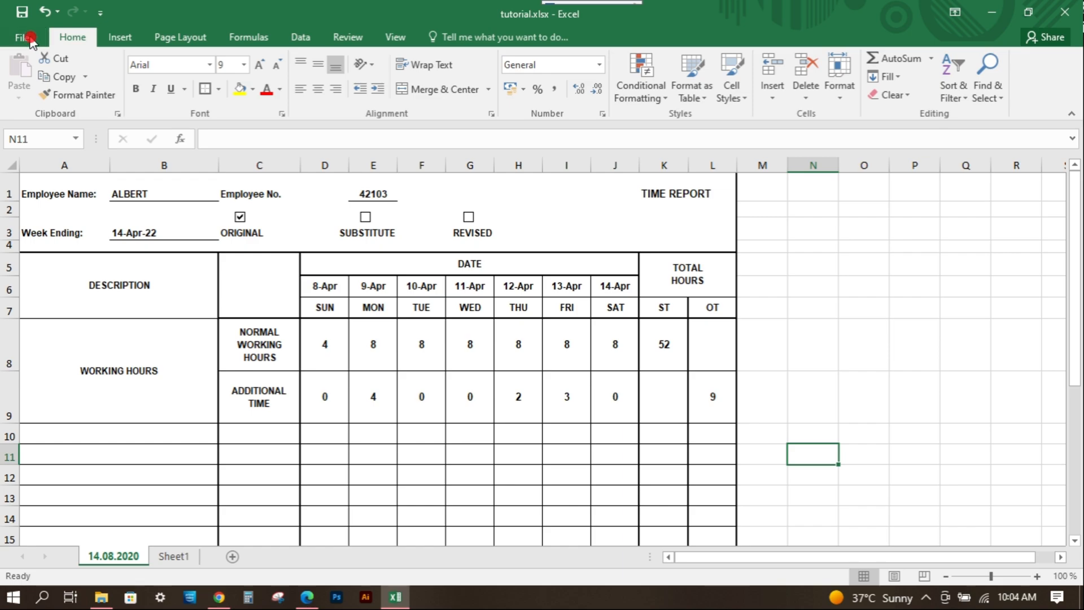
# Reach the Advanced category of Excel Options via File > Options.
pyautogui.click(24, 36)
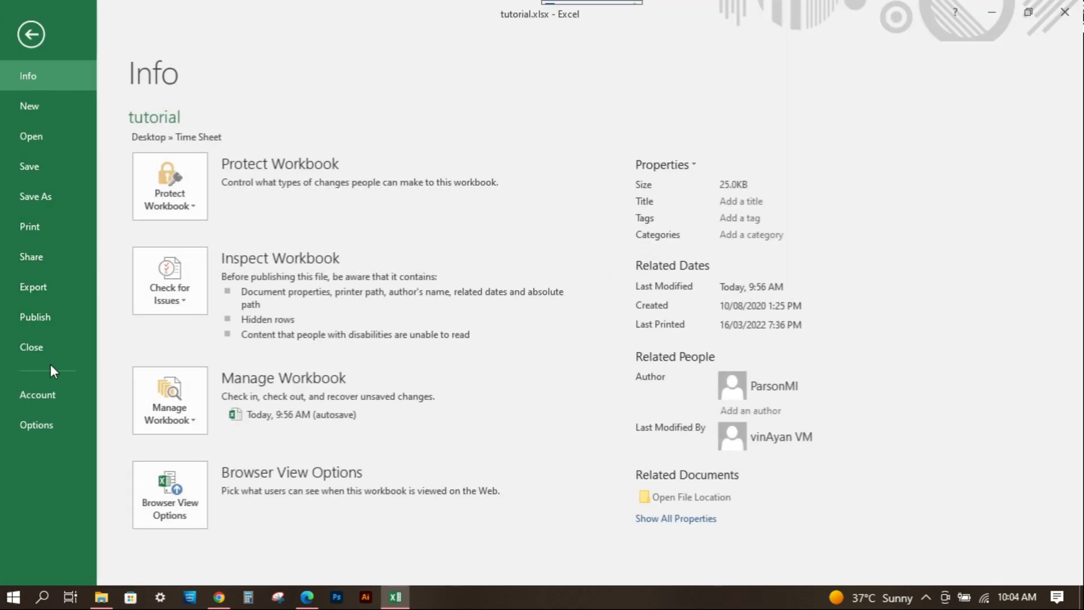
pyautogui.moveTo(36, 424)
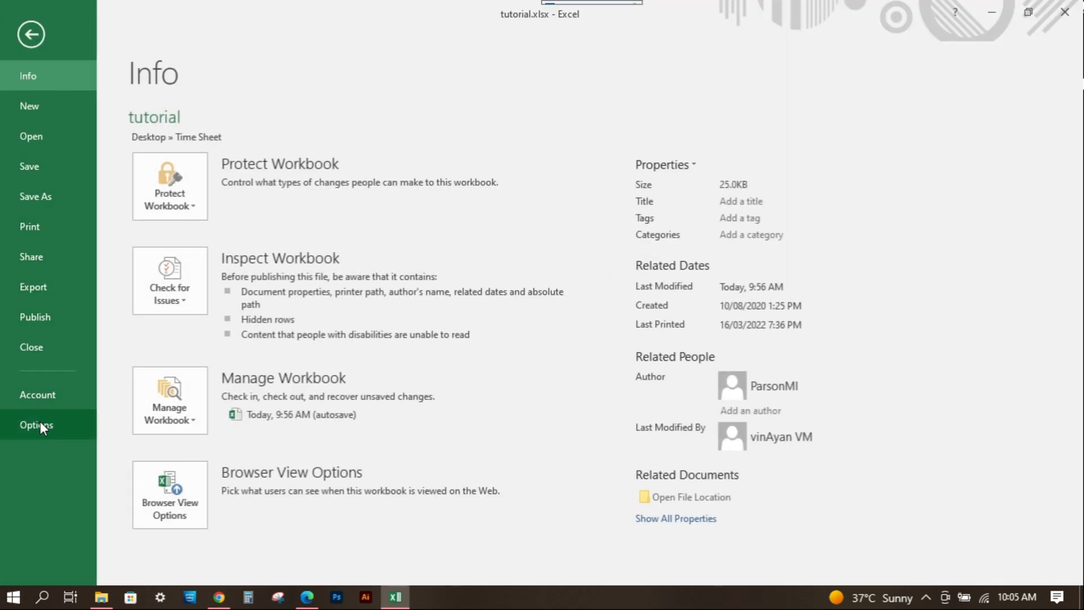
pyautogui.click(37, 425)
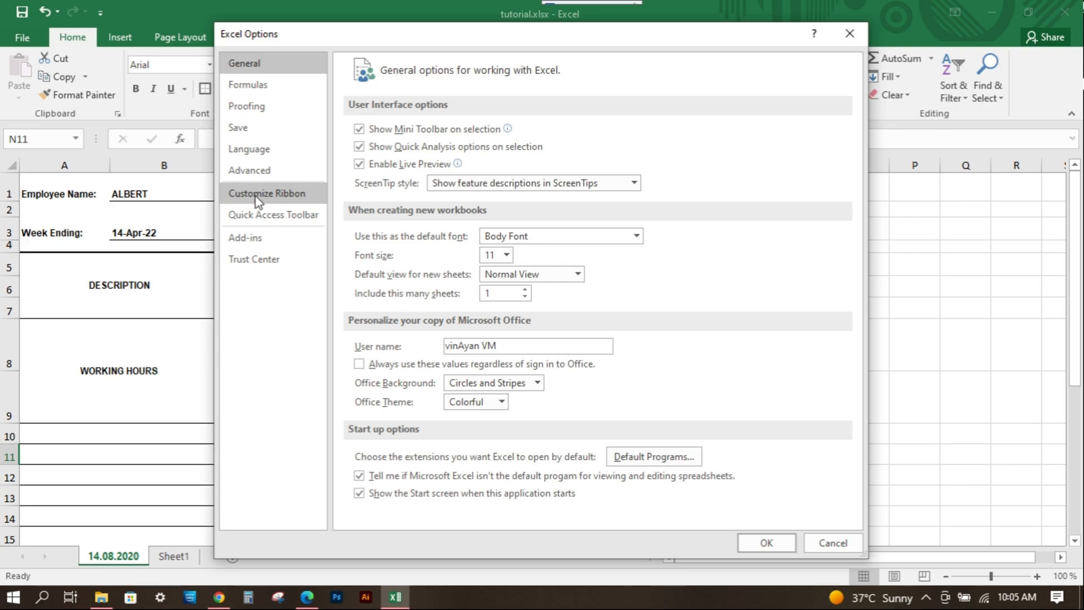
pyautogui.click(249, 171)
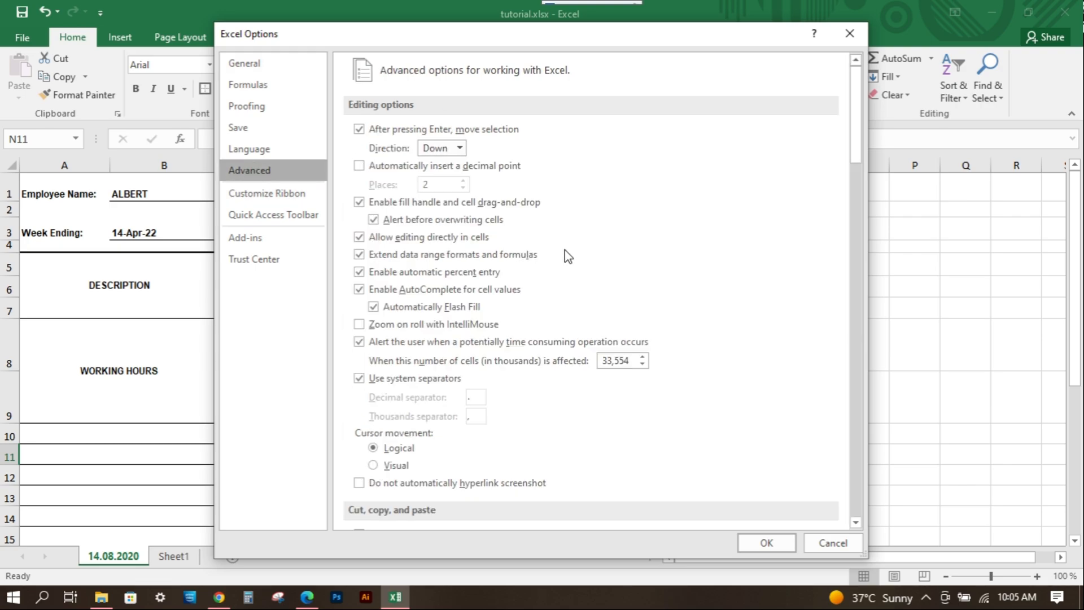
# Uncheck 'Show a zero in cells that have zero value' under Display options and confirm with OK.
pyautogui.scroll(-3)
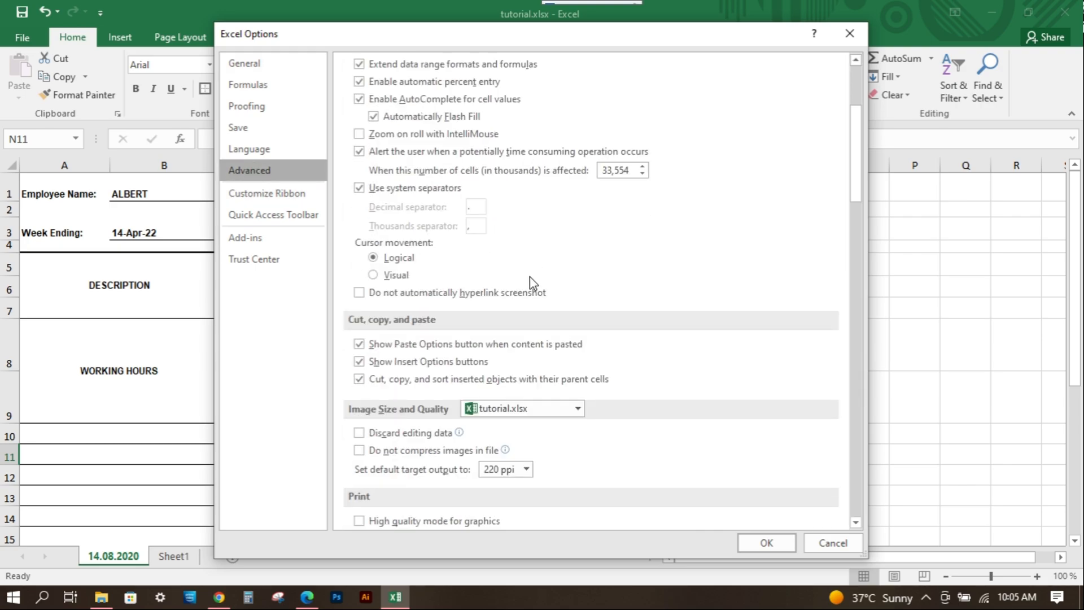
pyautogui.scroll(-3)
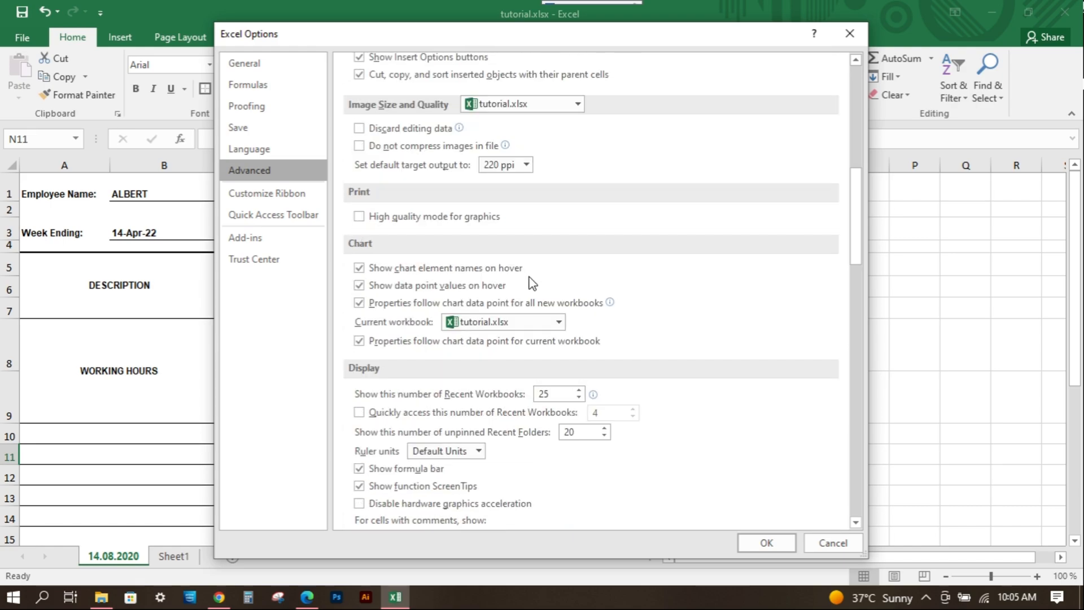
pyautogui.scroll(-3)
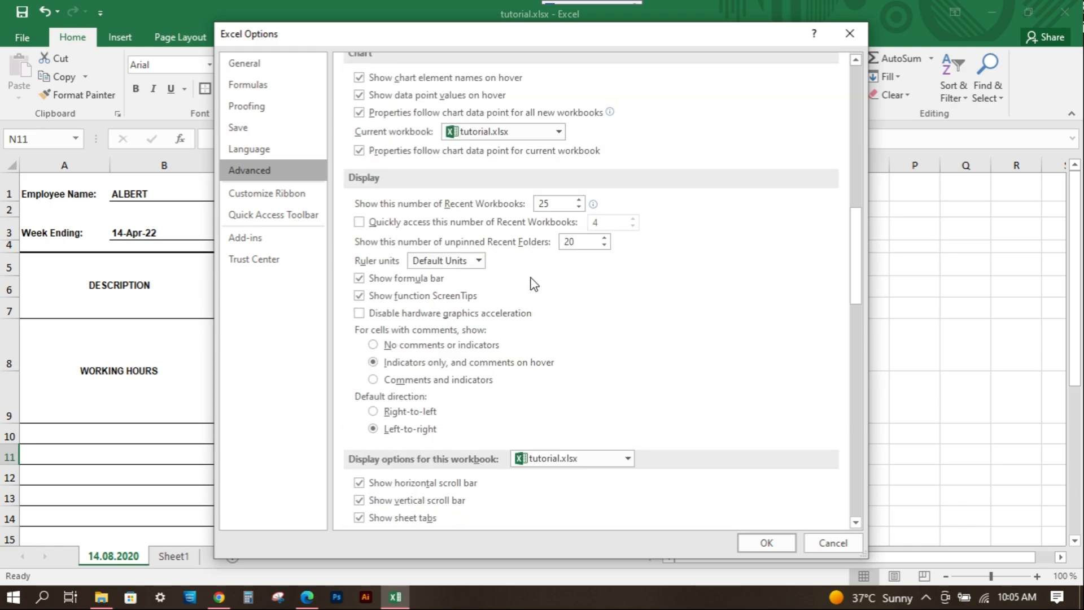
pyautogui.scroll(-3)
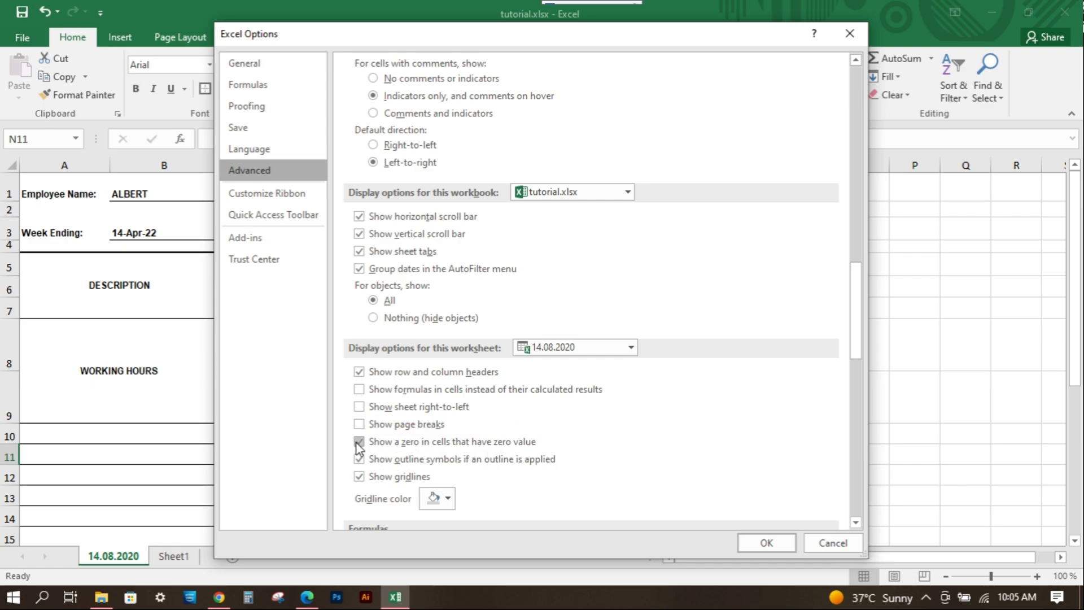
pyautogui.click(359, 441)
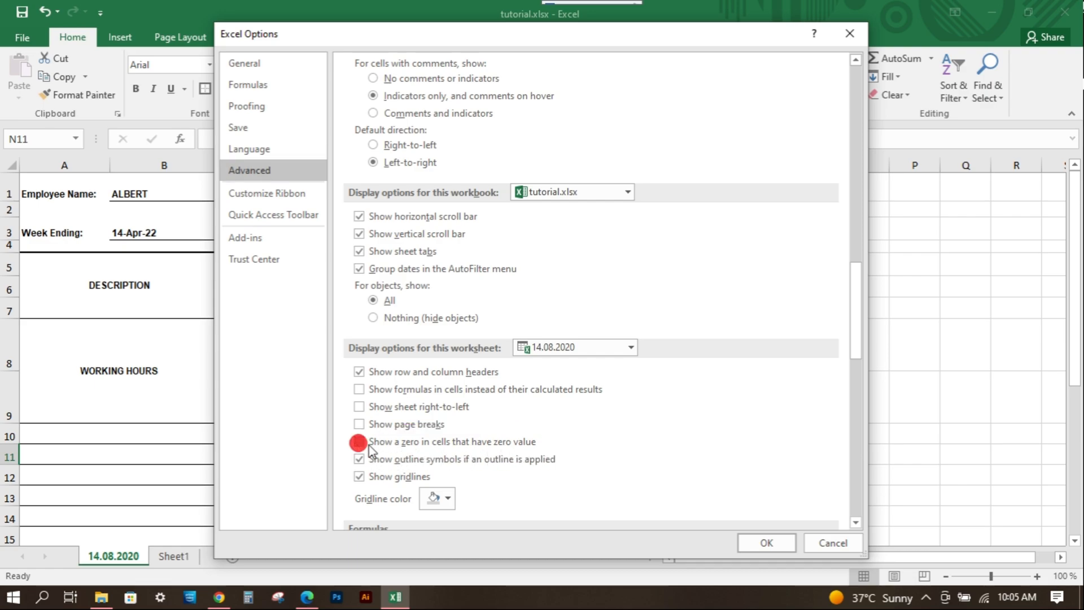
pyautogui.click(766, 541)
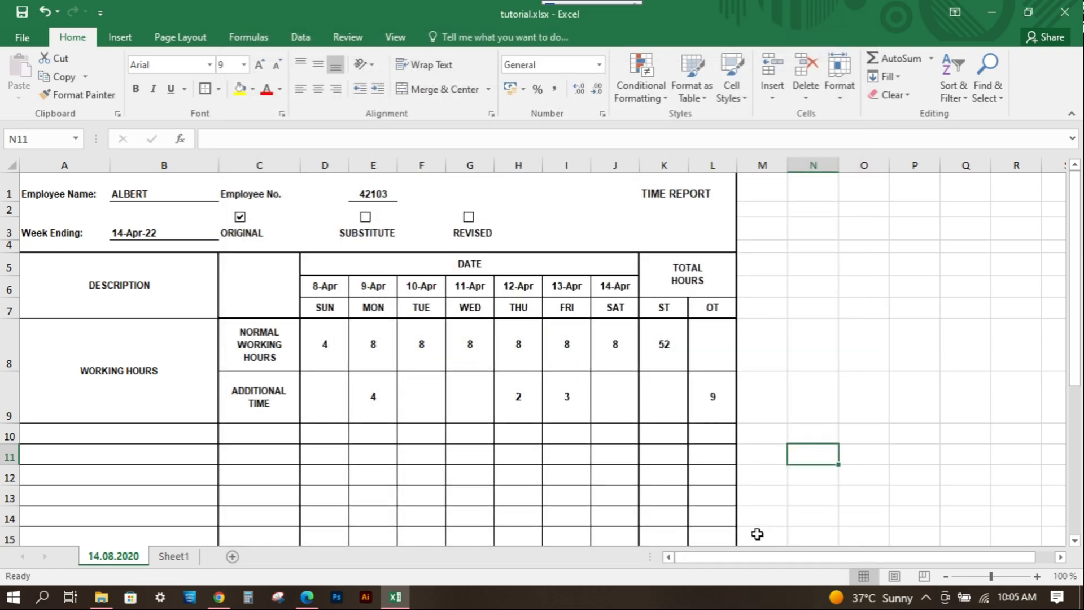
pyautogui.scroll(-3)
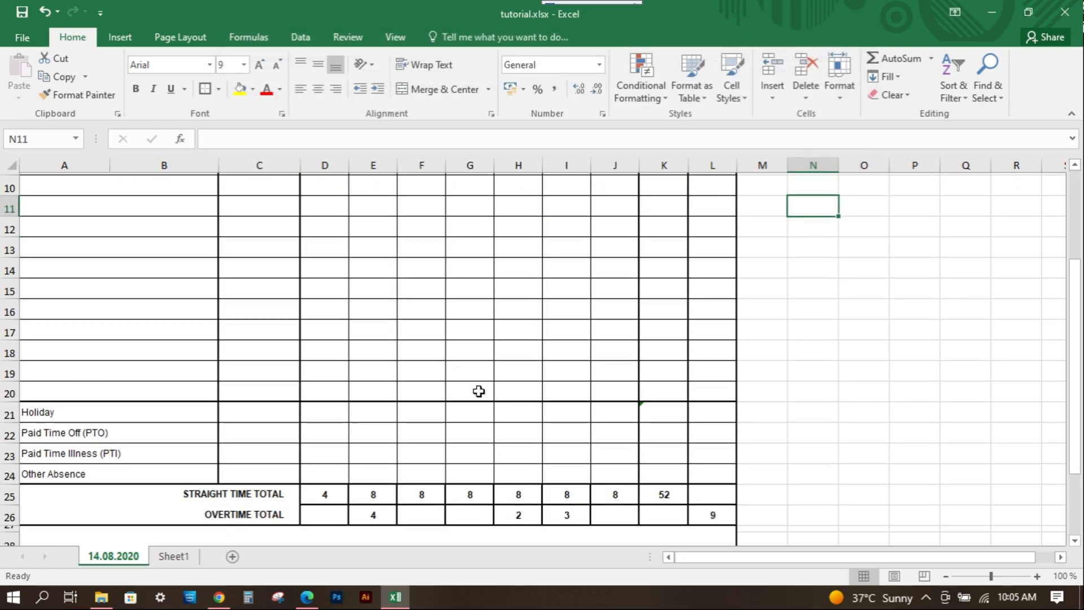